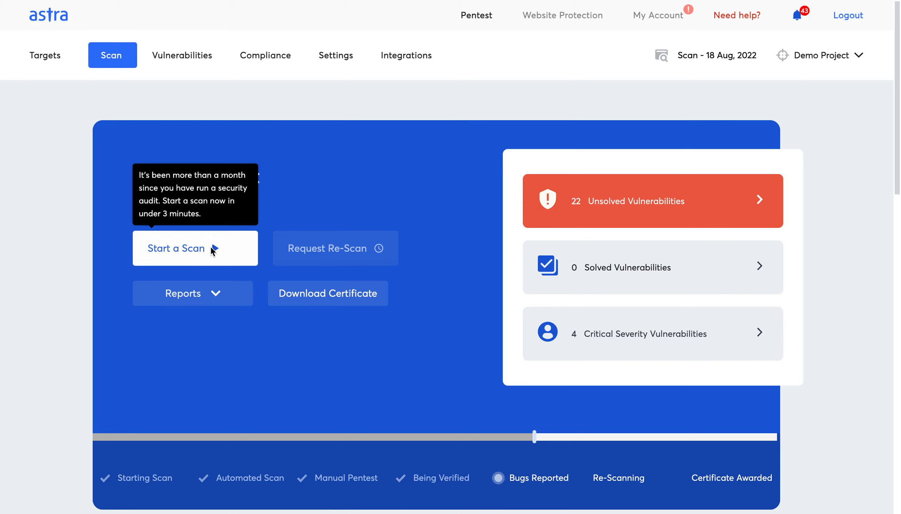
# Start a new scan from the Demo Project dashboard to see the scan modes.
pyautogui.click(195, 248)
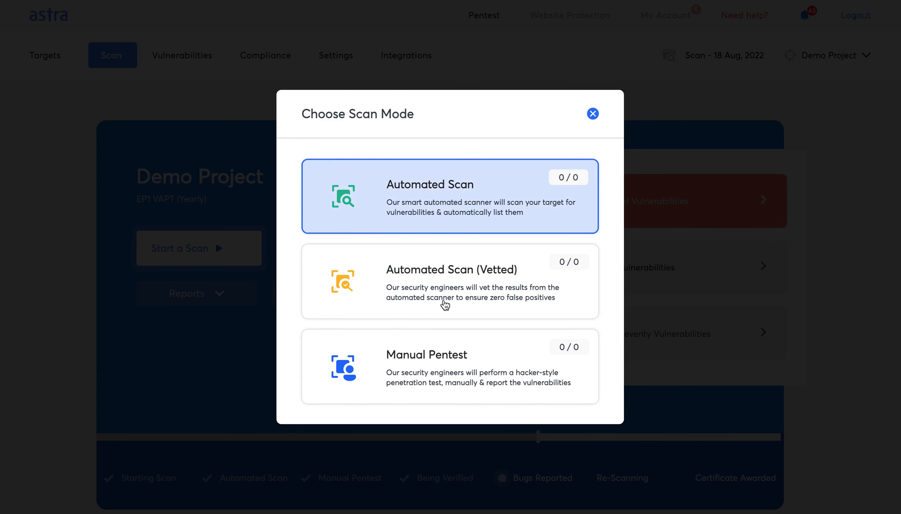
pyautogui.moveTo(460, 210)
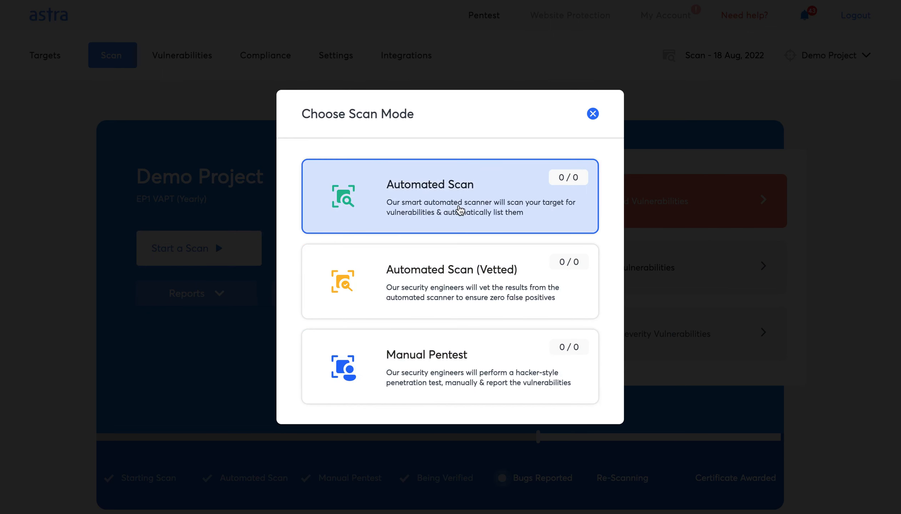
pyautogui.moveTo(534, 175)
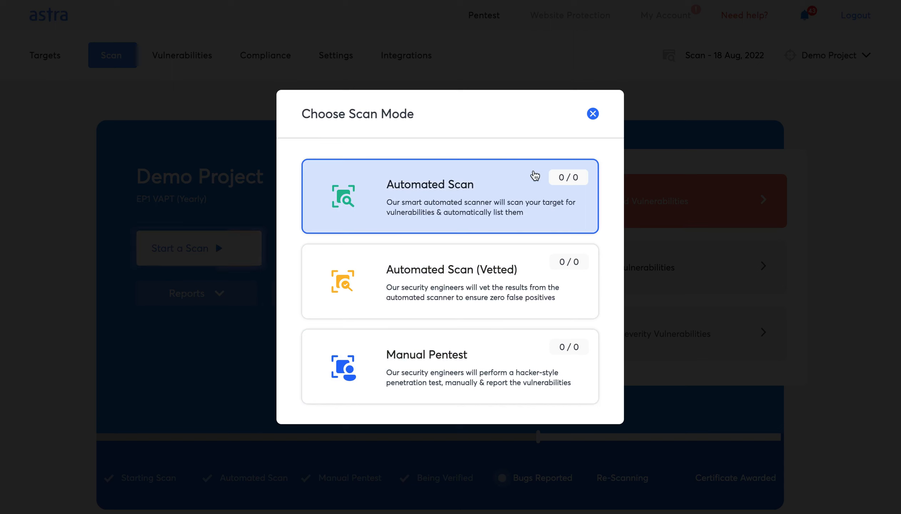
# Choose Automated Scan with the Full Scan type, keeping the name 'Automated Full - 29 May, 23'.
pyautogui.click(450, 196)
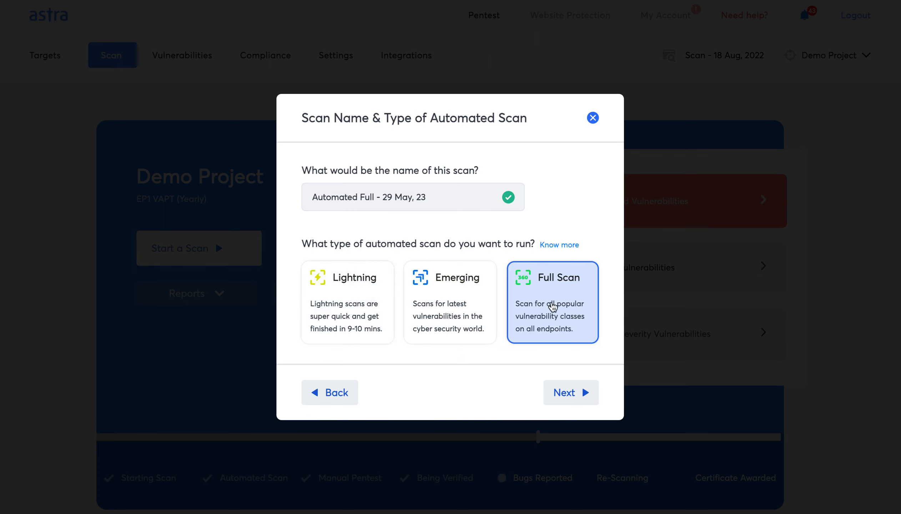
pyautogui.click(450, 302)
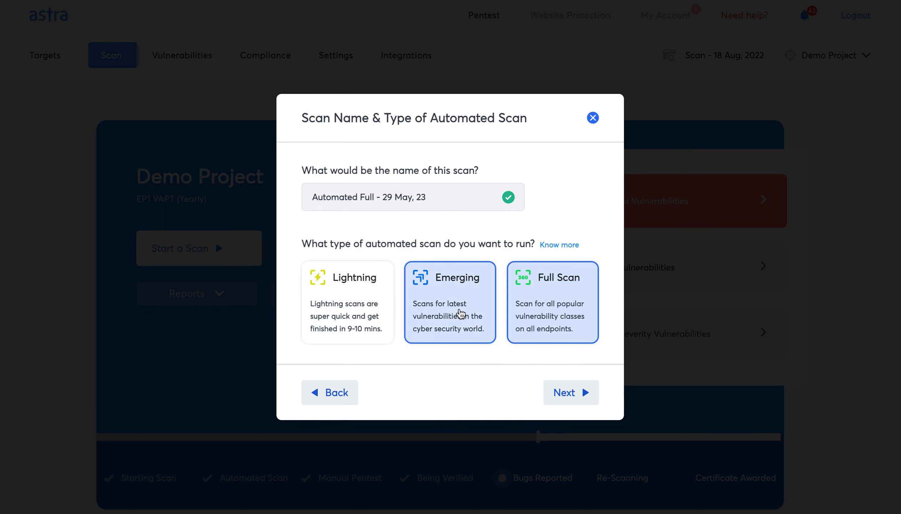
pyautogui.click(347, 301)
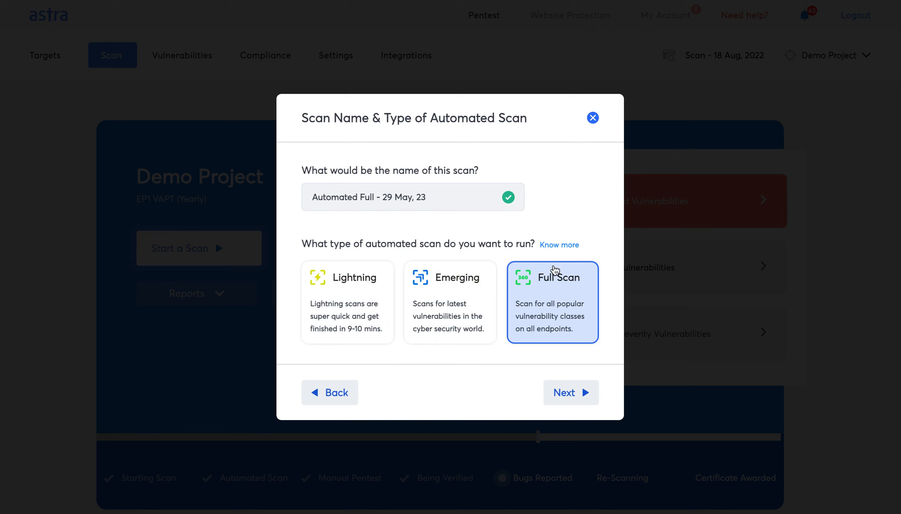
pyautogui.click(347, 302)
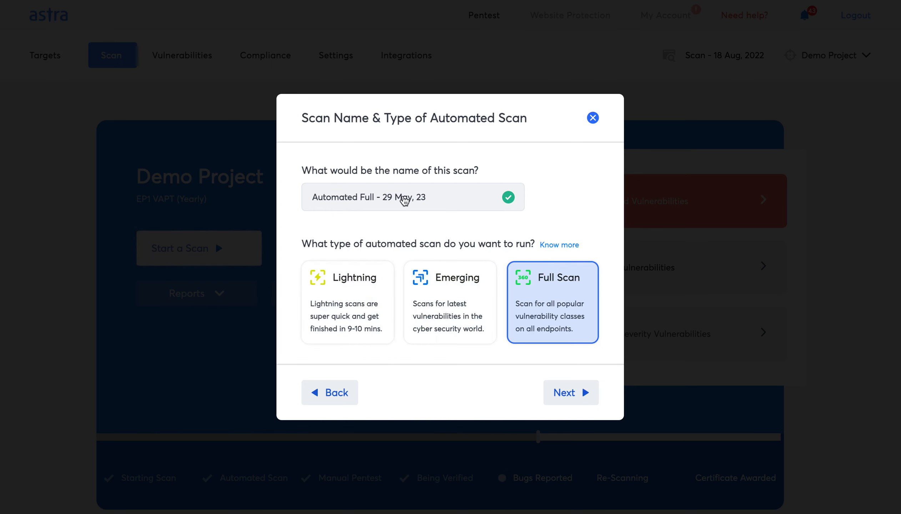
pyautogui.click(330, 392)
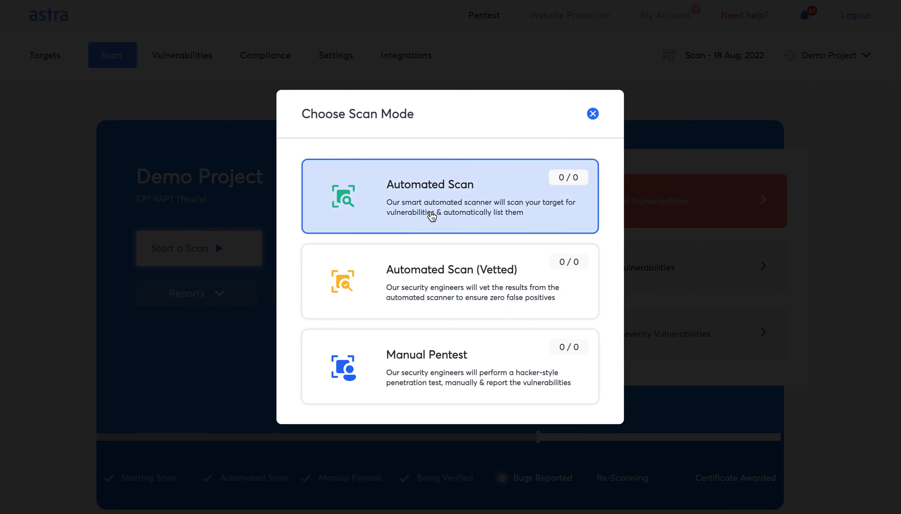
pyautogui.click(450, 197)
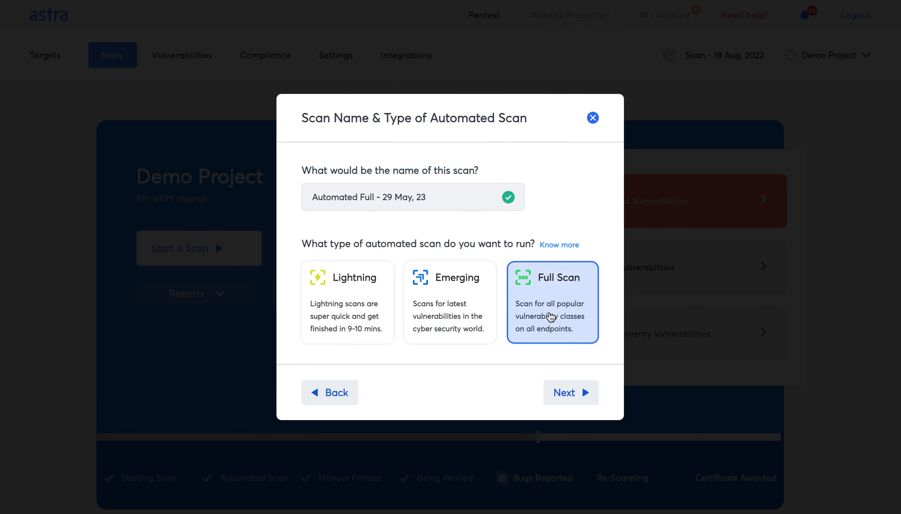
pyautogui.moveTo(561, 332)
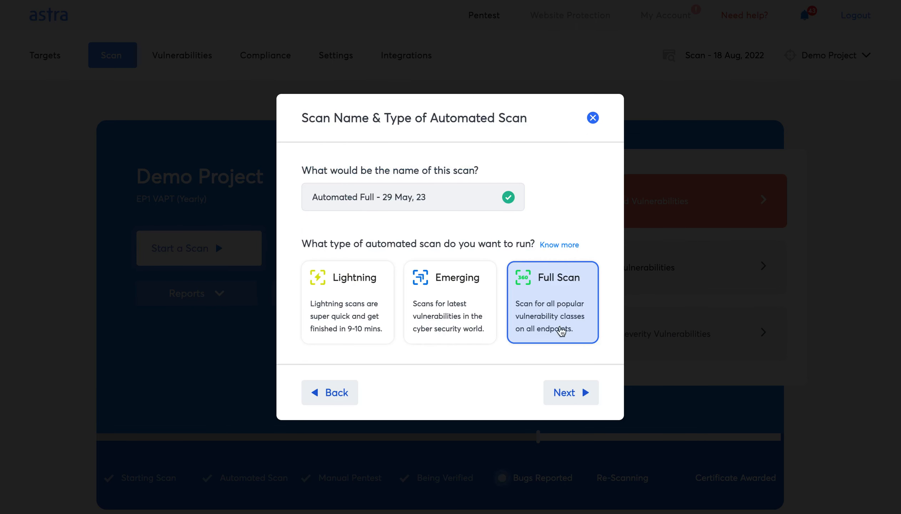
pyautogui.click(570, 392)
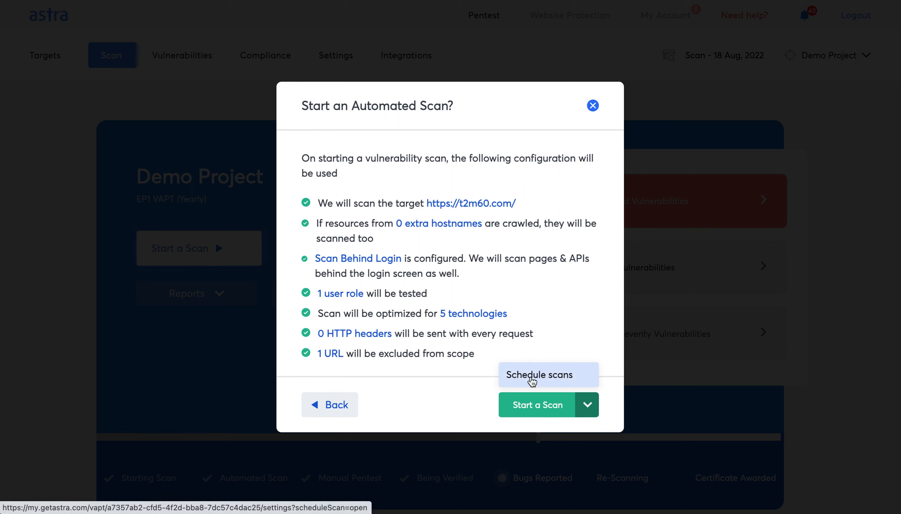
pyautogui.moveTo(346, 413)
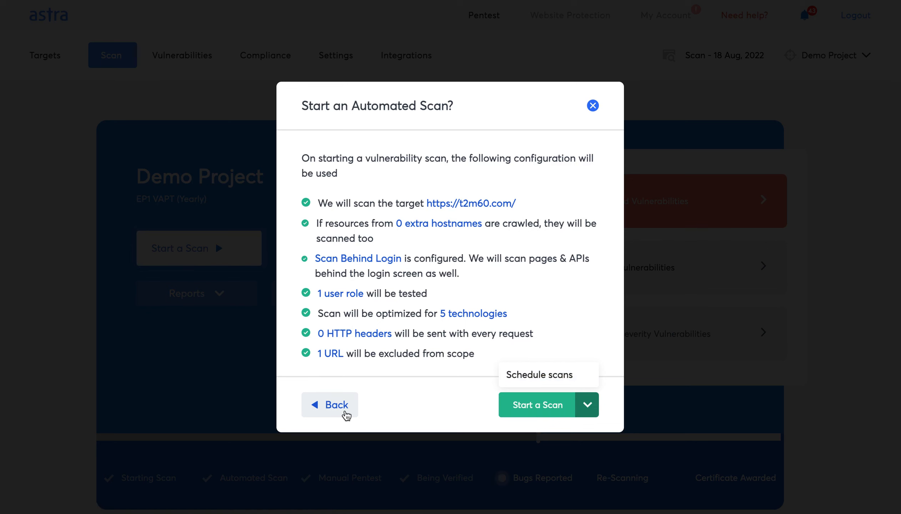
# Review the Start an Automated Scan summary, then go back to the scan modes.
pyautogui.click(329, 405)
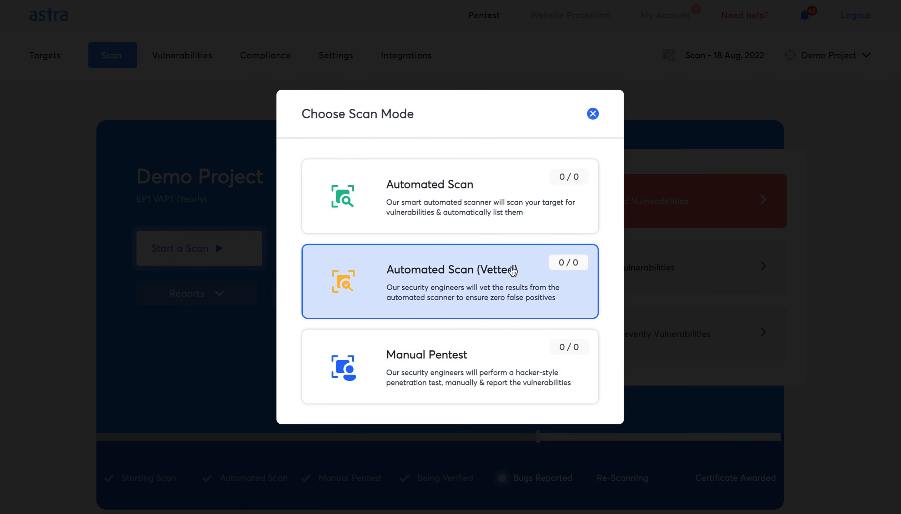
pyautogui.moveTo(540, 271)
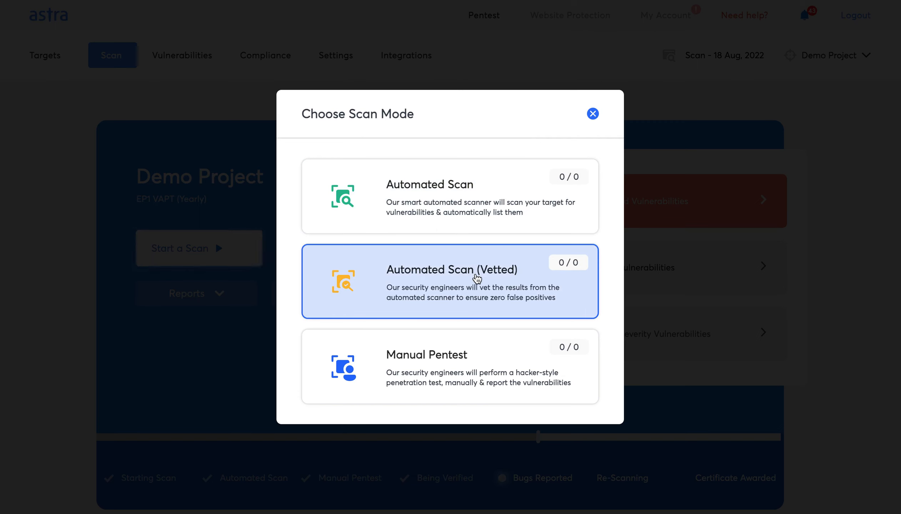
pyautogui.moveTo(455, 360)
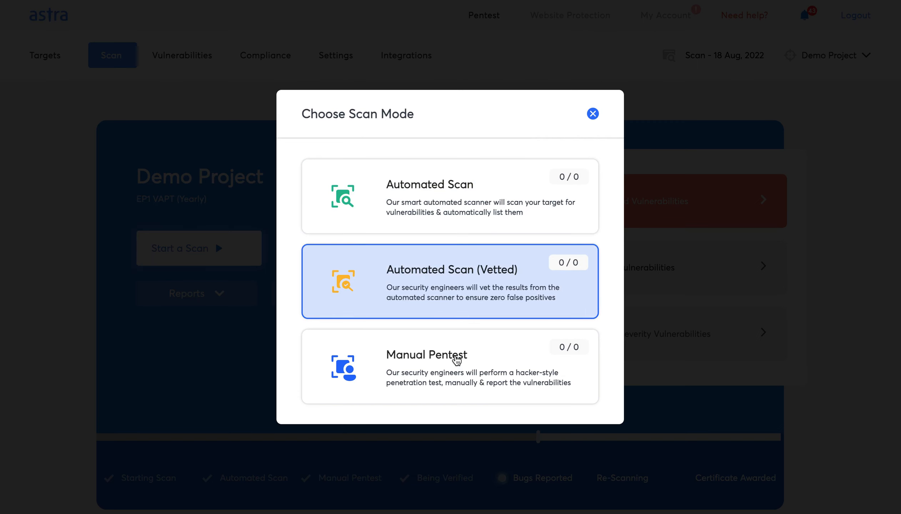
# Compare the Automated, Vetted and Manual Pentest modes, then go to Demo Project's Settings.
pyautogui.click(449, 367)
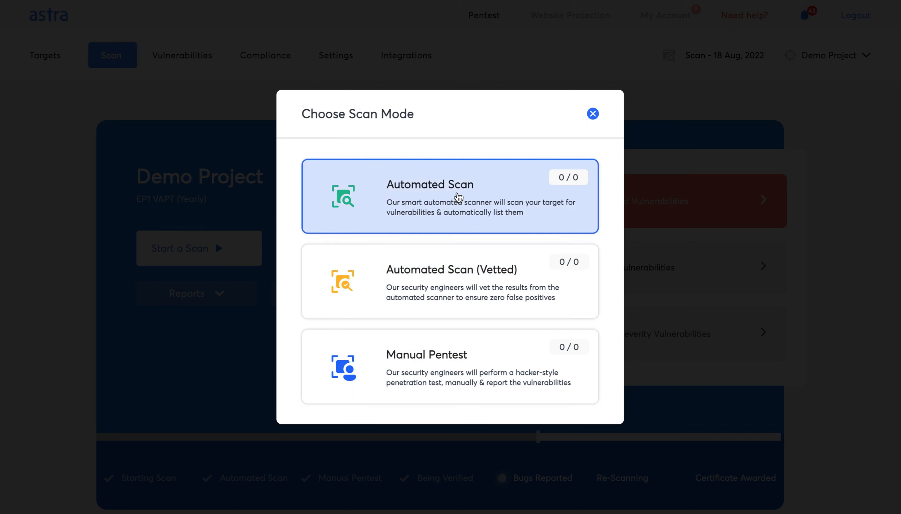
pyautogui.click(450, 196)
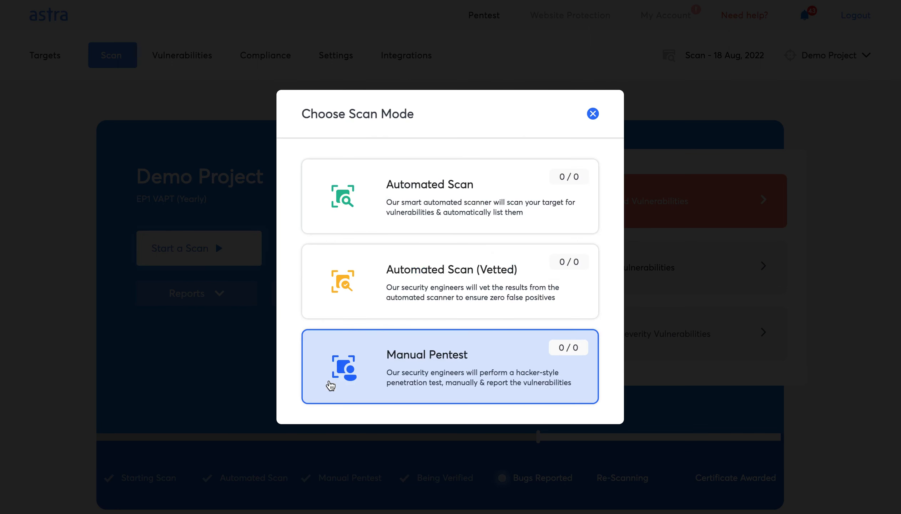
pyautogui.click(450, 196)
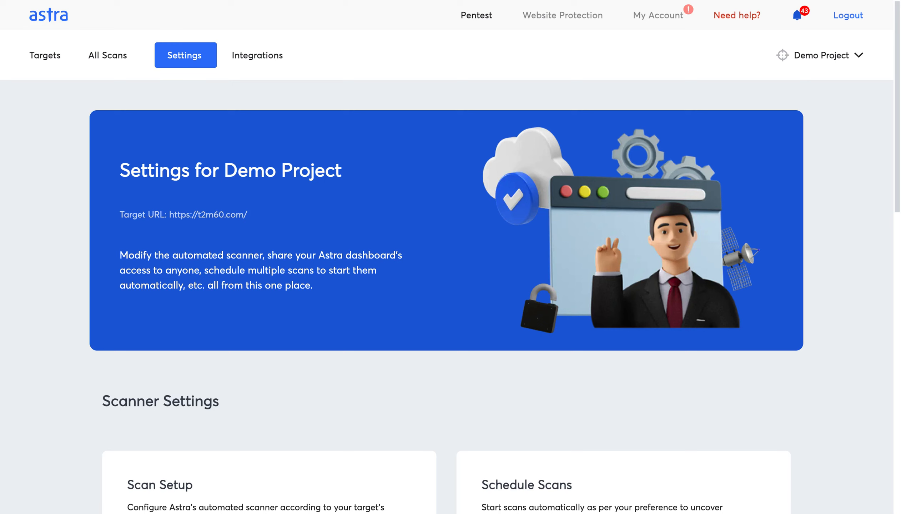
pyautogui.moveTo(609, 113)
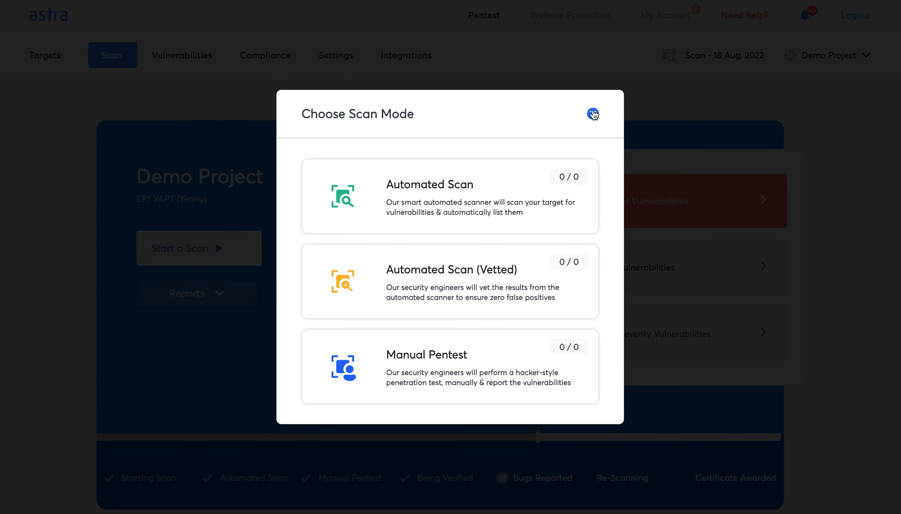
# Close the scan modes and open Schedule Scans, showing the Wednesday 5AM weekly Full scan.
pyautogui.click(593, 114)
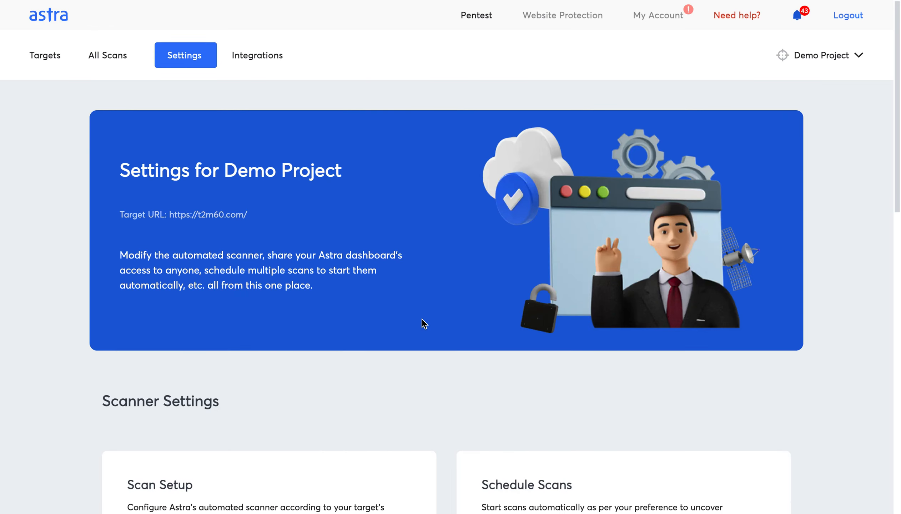
pyautogui.scroll(-3)
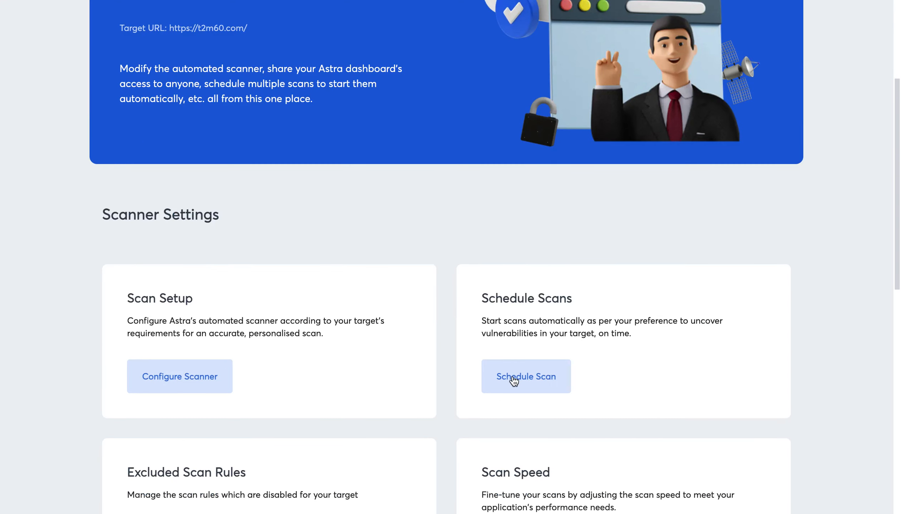
pyautogui.click(525, 376)
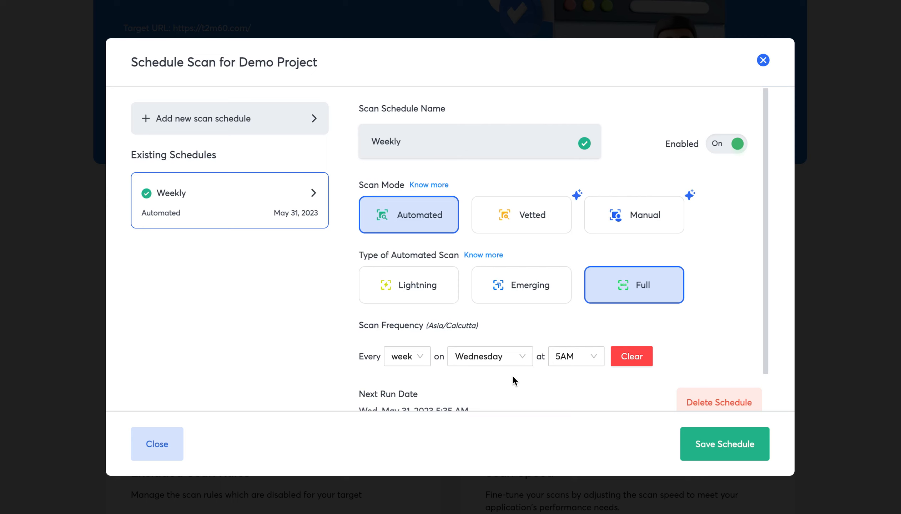
# Replace the schedule name with 'Weekly Automated Full Scan After Prod Release'.
pyautogui.doubleClick(386, 141)
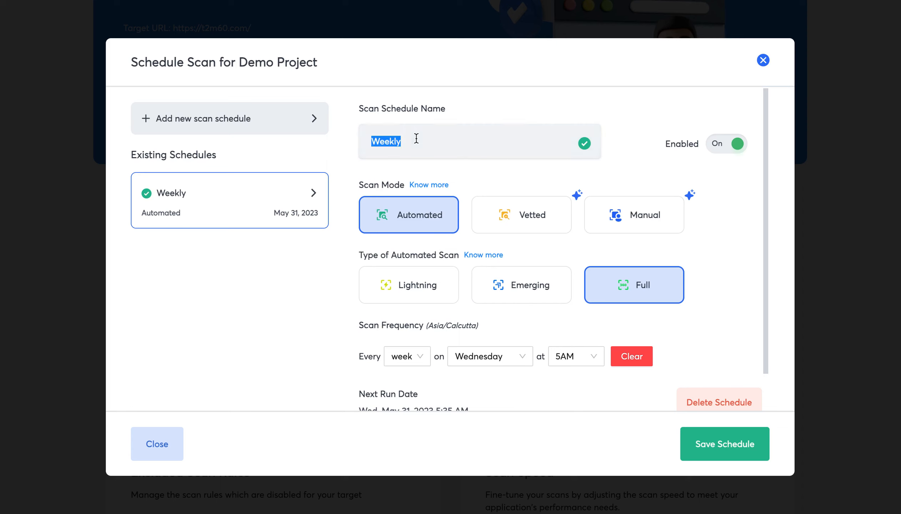
pyautogui.write('Automa')
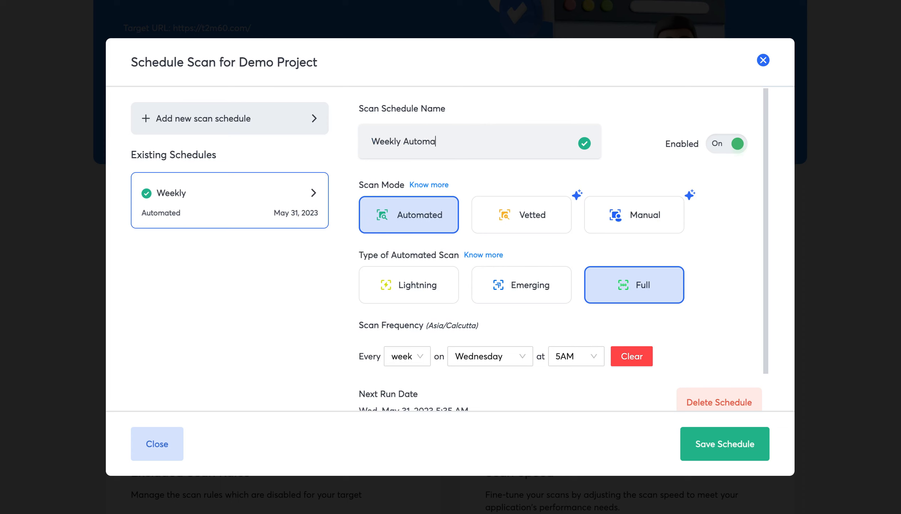
pyautogui.write('ted Full Scan')
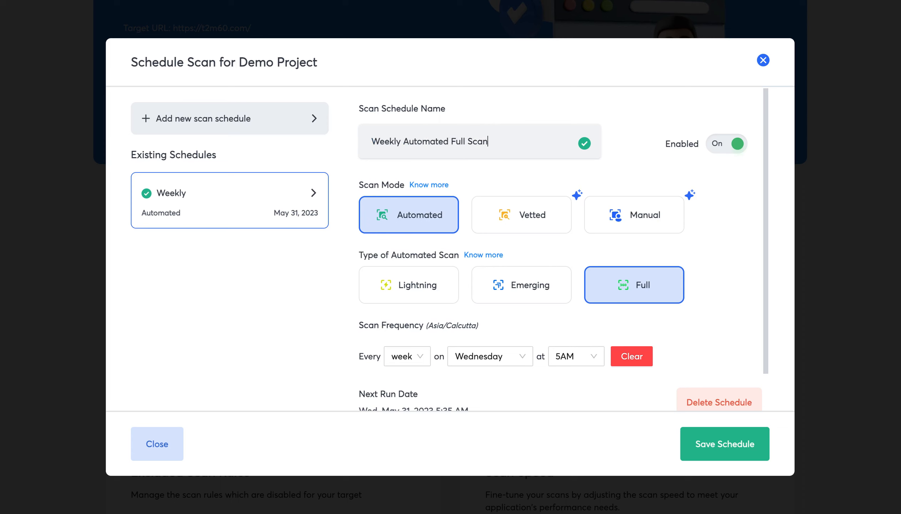
pyautogui.write('After Pro')
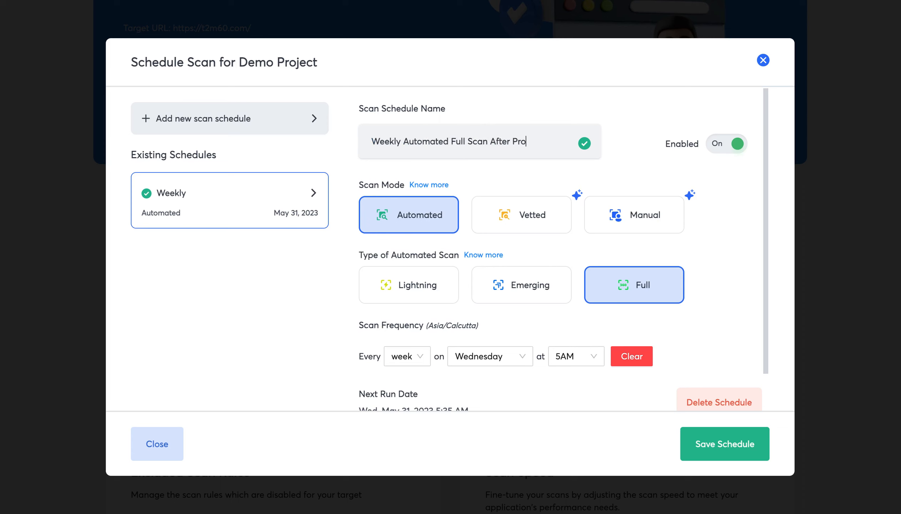
pyautogui.write('d Releasee')
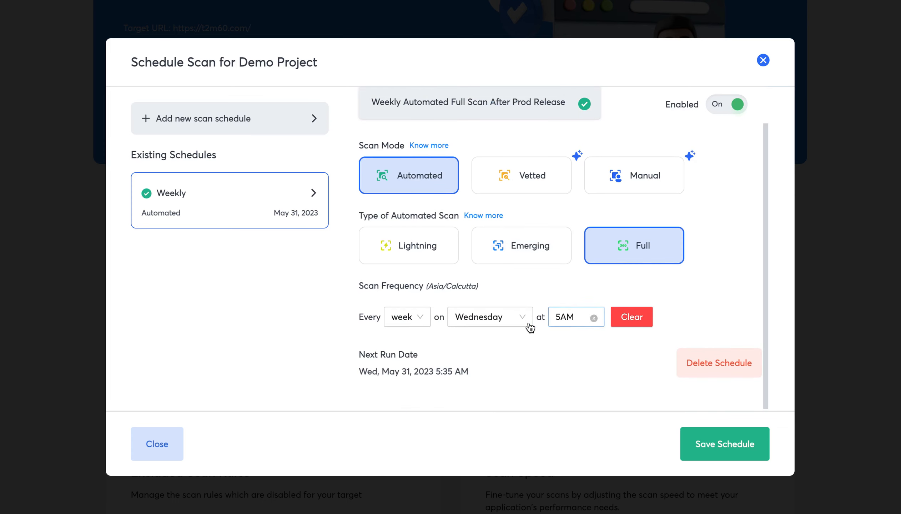
# Set the schedule to 6PM every day of the week and save it.
pyautogui.click(576, 316)
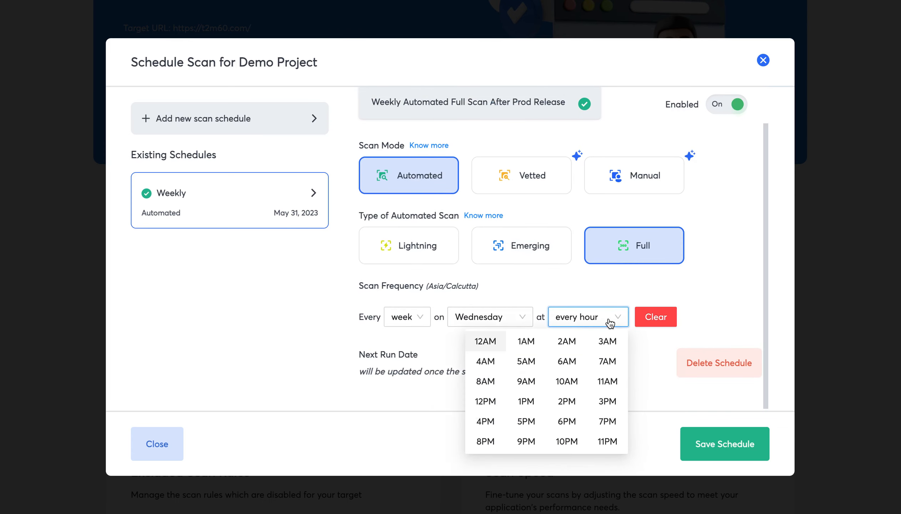
pyautogui.moveTo(567, 401)
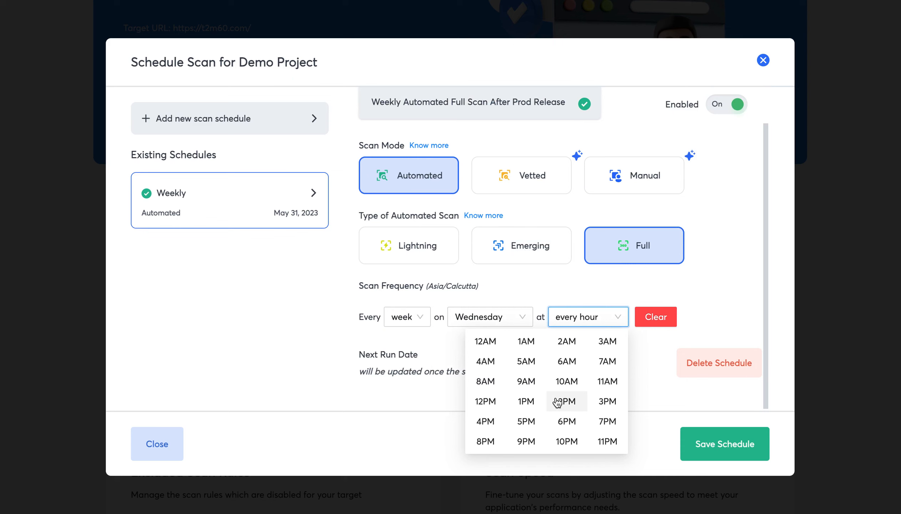
pyautogui.click(561, 425)
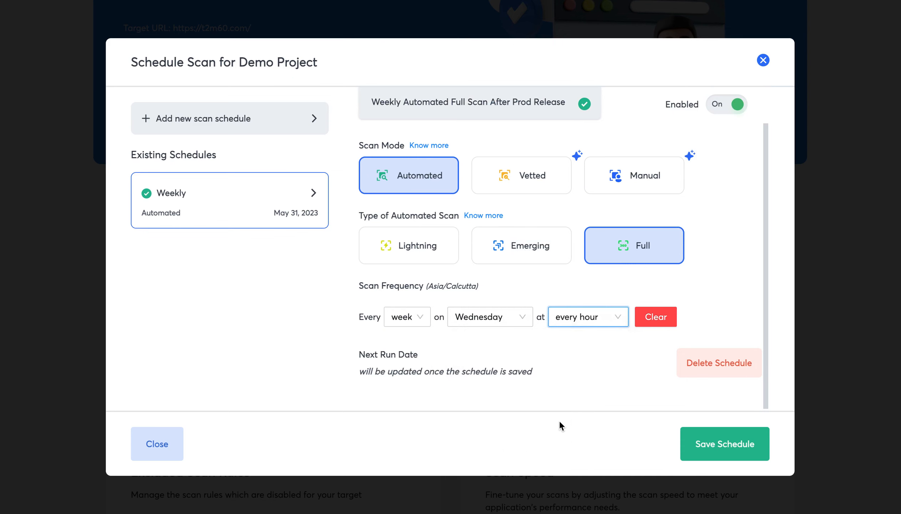
pyautogui.click(586, 317)
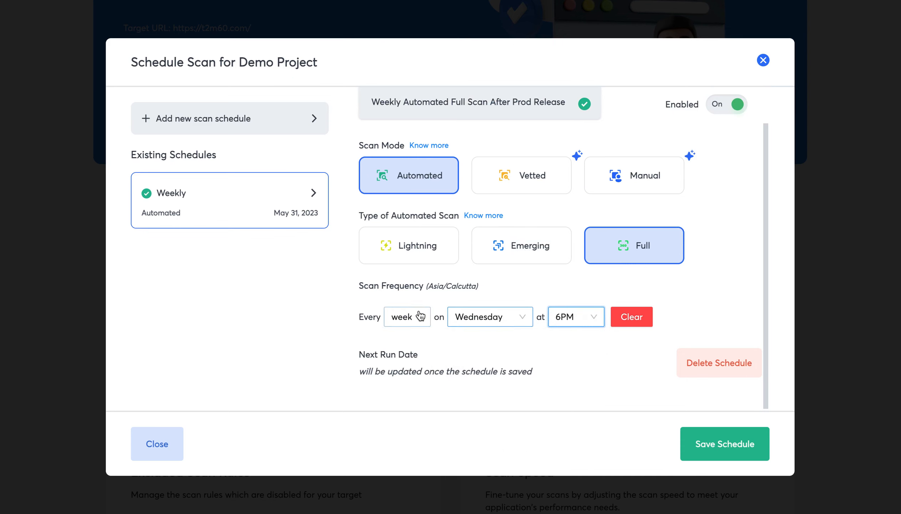
pyautogui.click(407, 317)
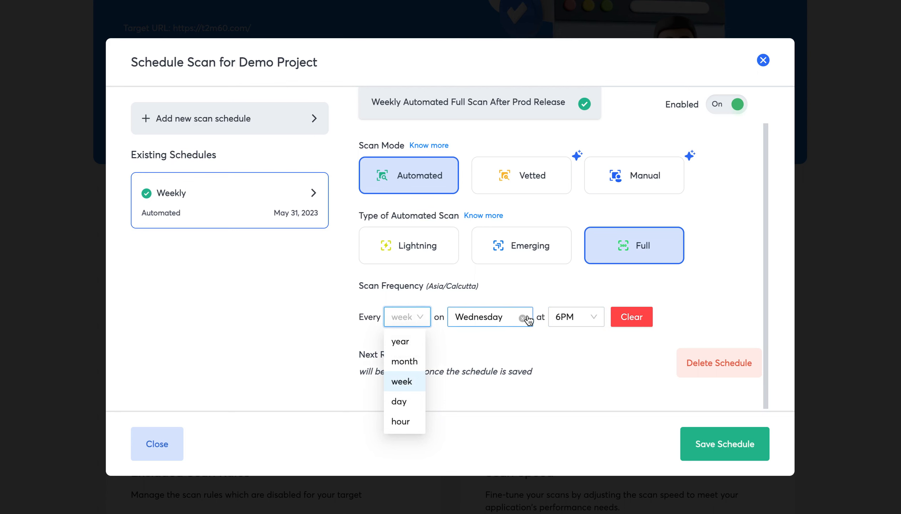
pyautogui.click(490, 316)
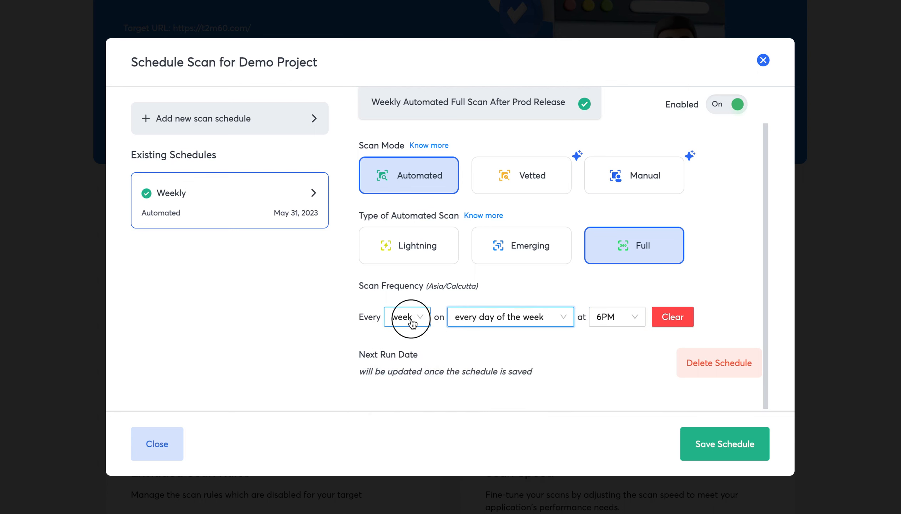
pyautogui.click(406, 317)
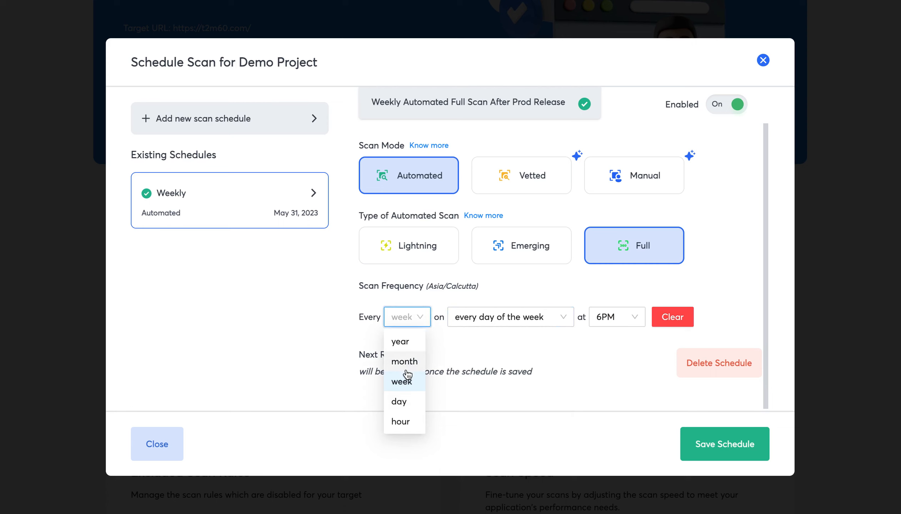
pyautogui.moveTo(408, 409)
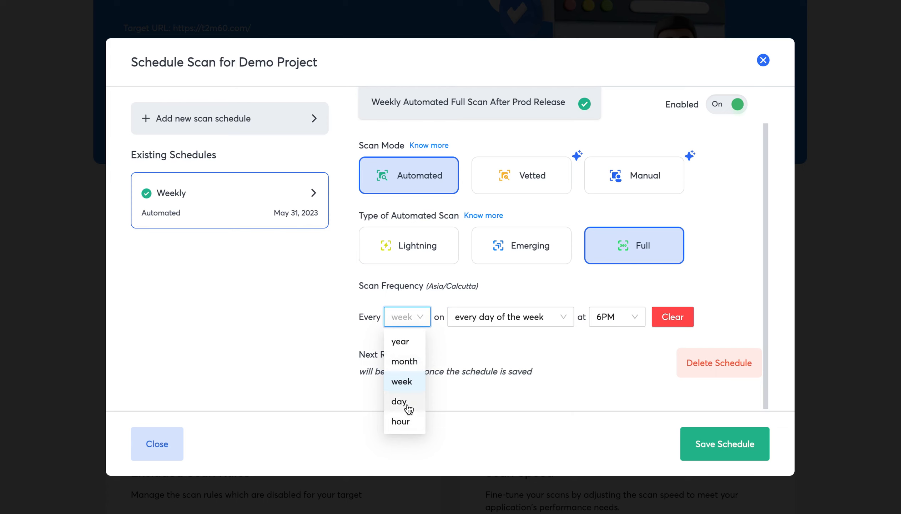
pyautogui.moveTo(401, 402)
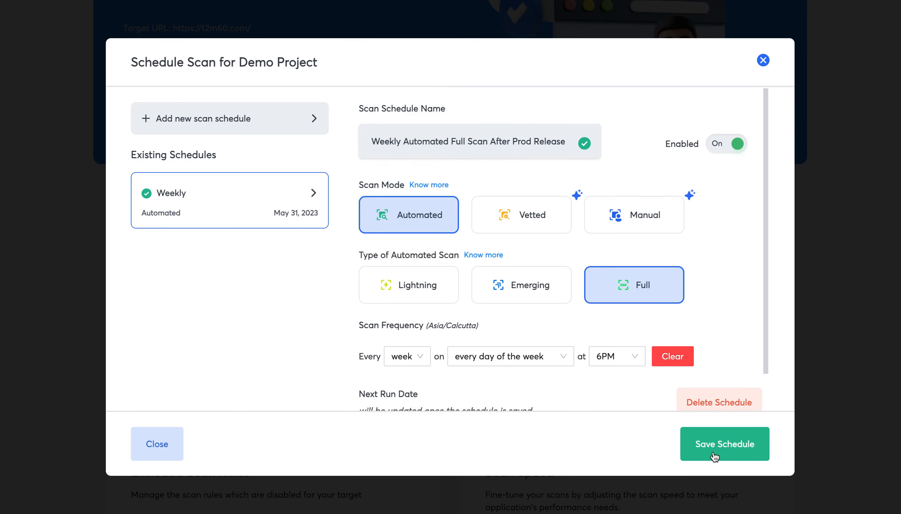
pyautogui.click(724, 444)
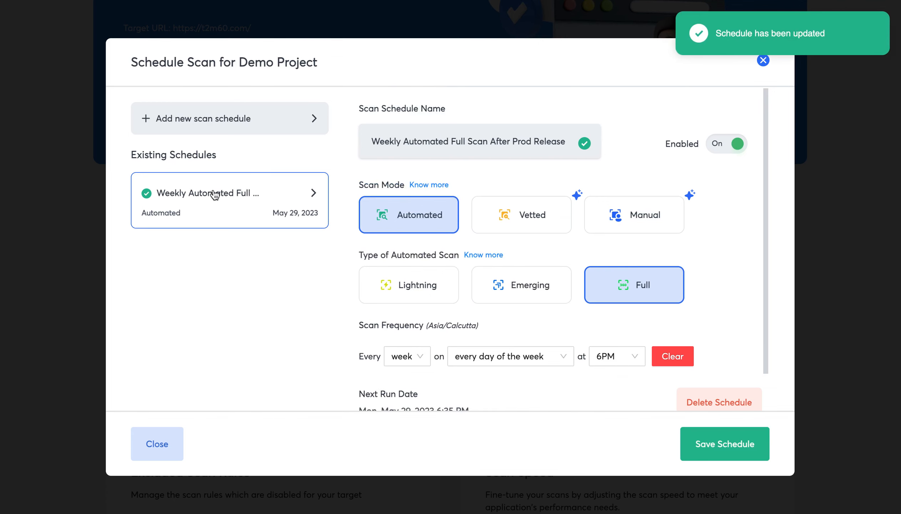
pyautogui.moveTo(171, 234)
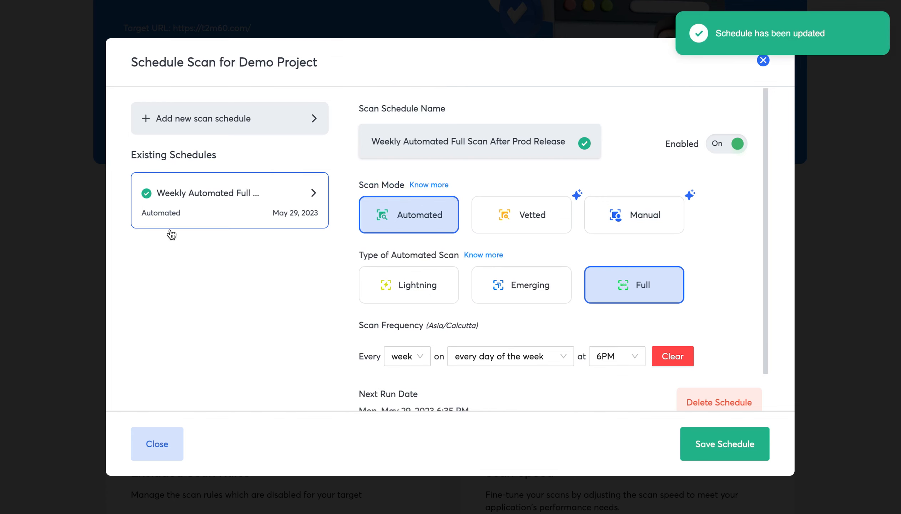
pyautogui.moveTo(282, 143)
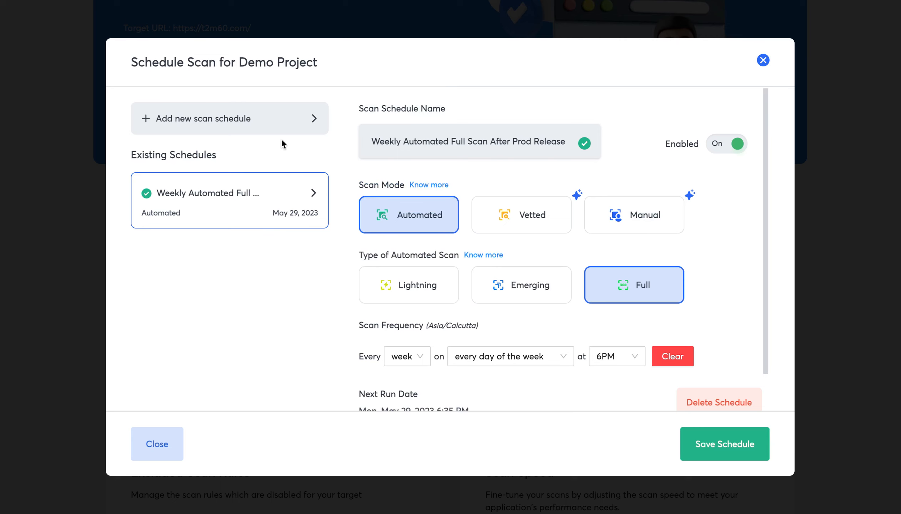
# Add a new scan schedule named 'Manual Pentest Every 6 Months'.
pyautogui.click(203, 128)
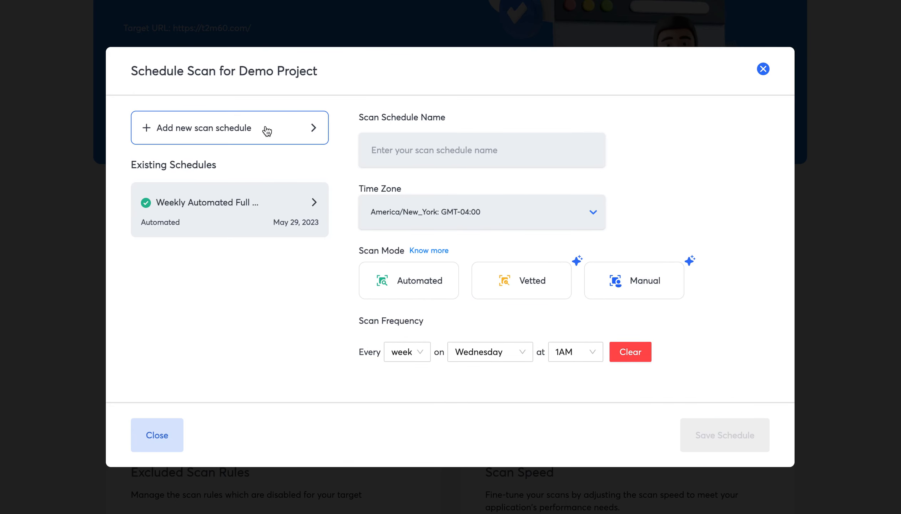
pyautogui.moveTo(254, 134)
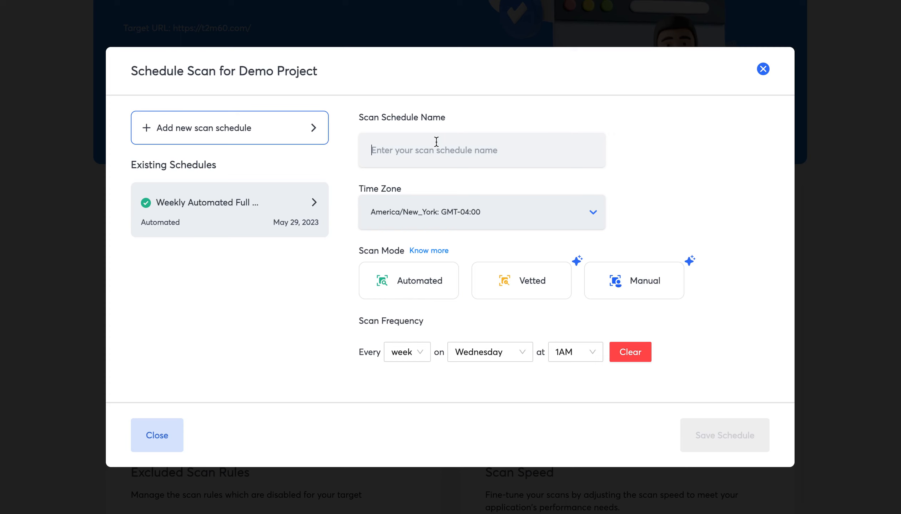
pyautogui.write('Manual pent')
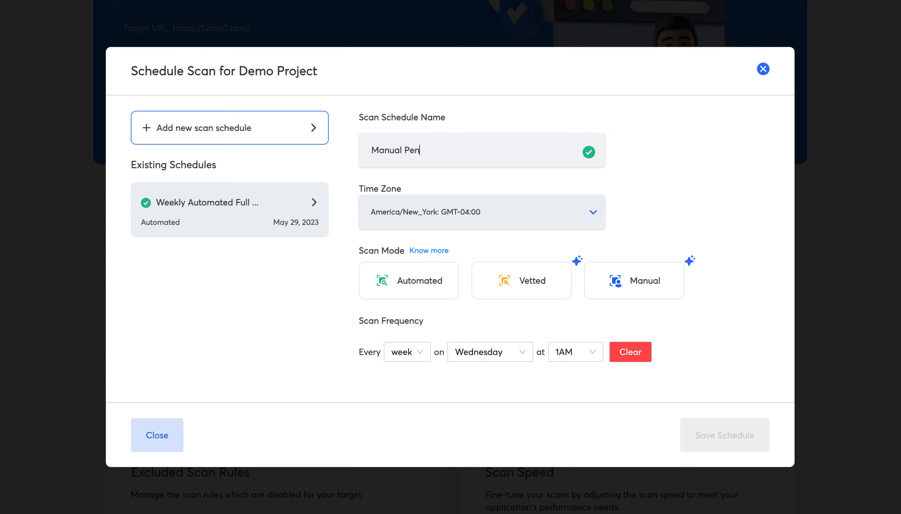
pyautogui.write('test Every 6 Months')
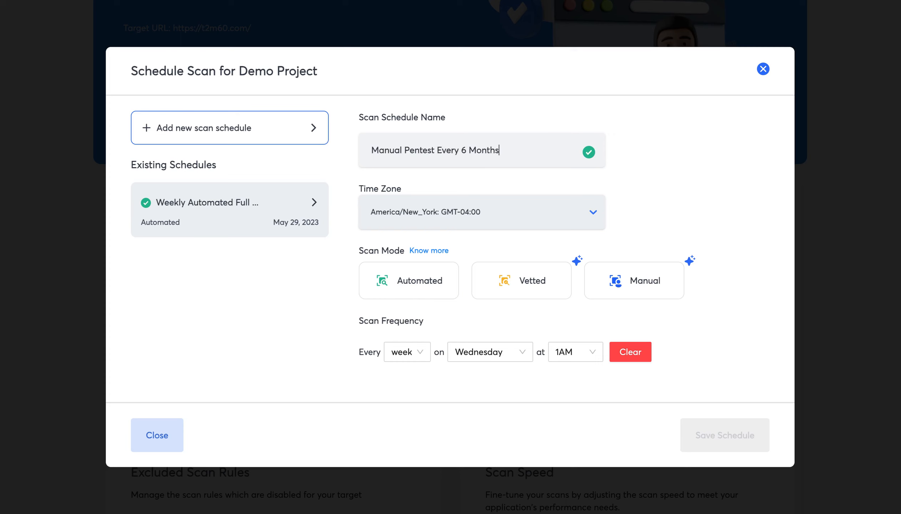
pyautogui.moveTo(500, 173)
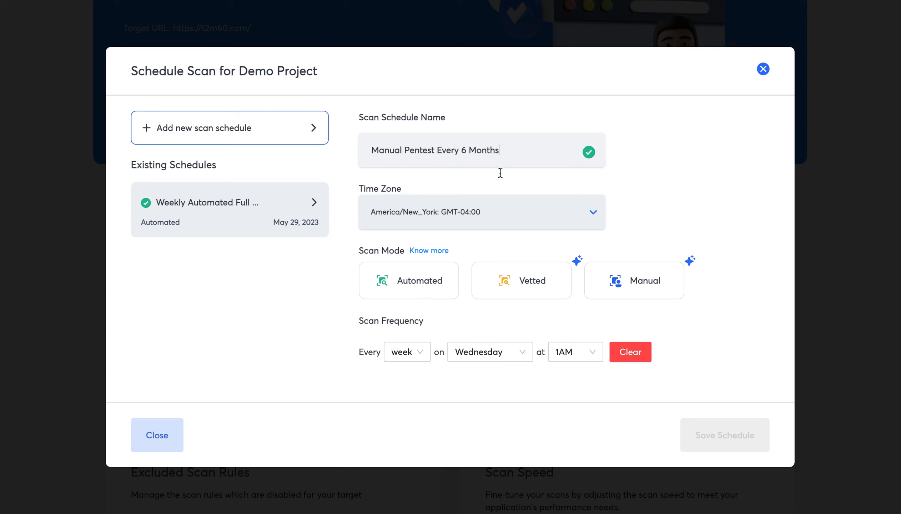
pyautogui.moveTo(490, 217)
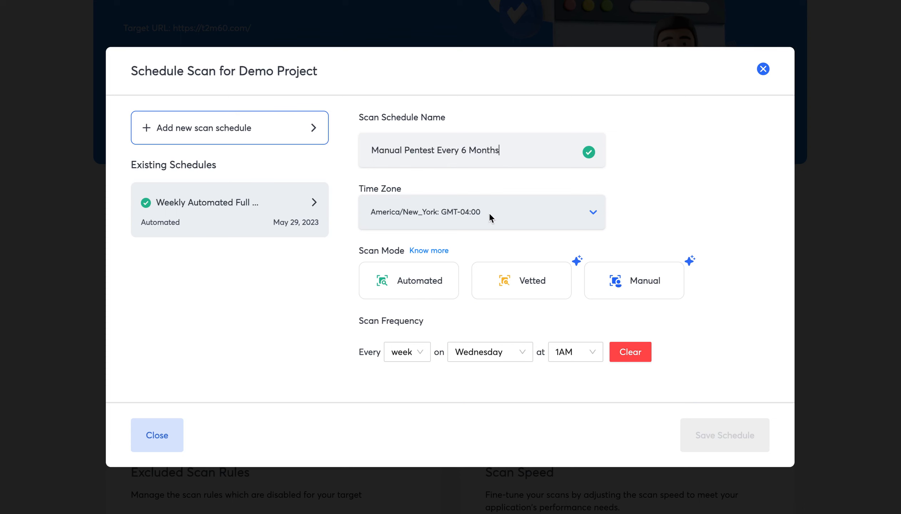
# Pick Manual mode for the draft, then reopen the saved daily 6PM automated Full schedule.
pyautogui.click(481, 212)
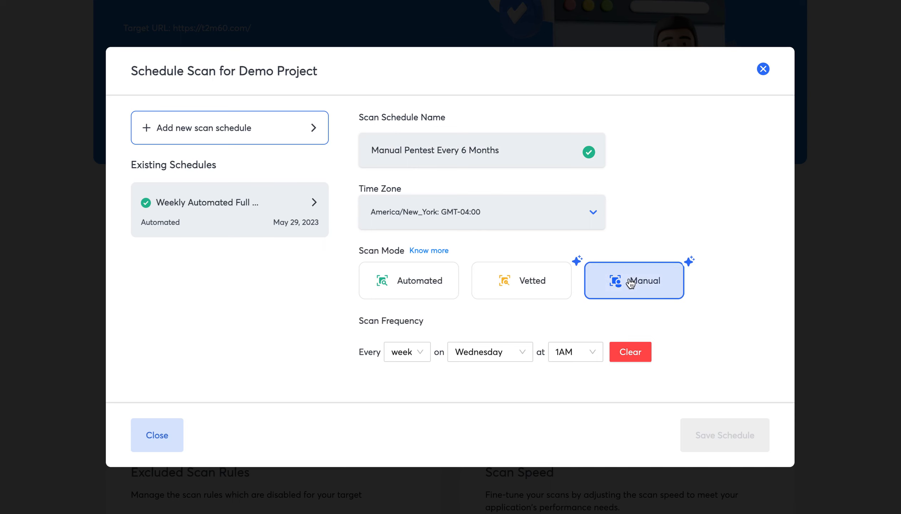
pyautogui.moveTo(672, 270)
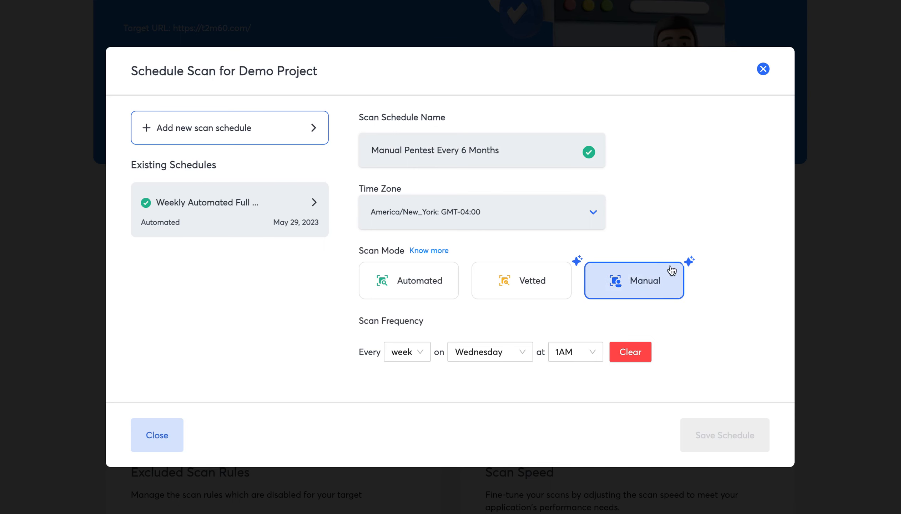
pyautogui.click(633, 281)
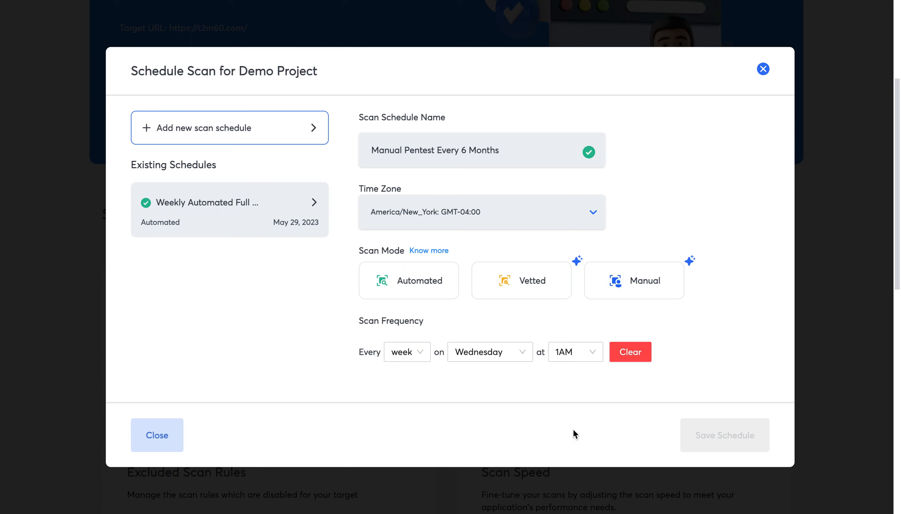
pyautogui.click(229, 202)
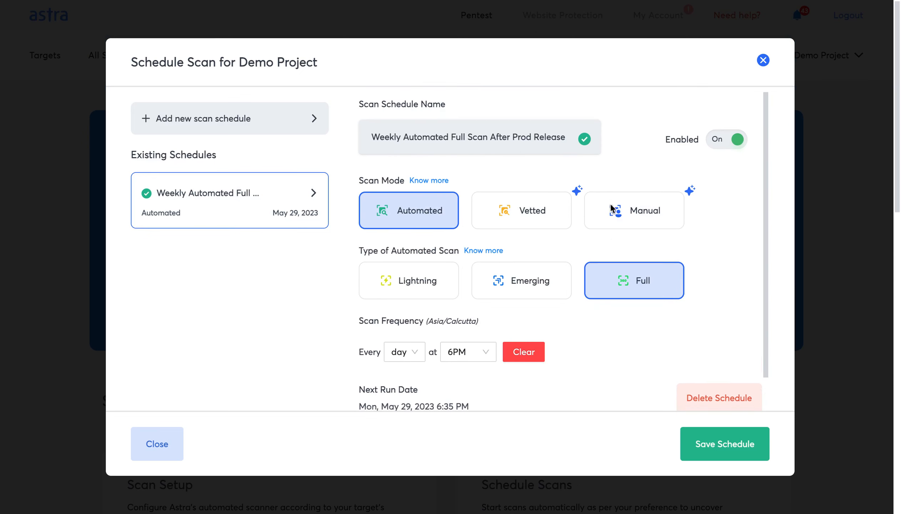
pyautogui.click(633, 215)
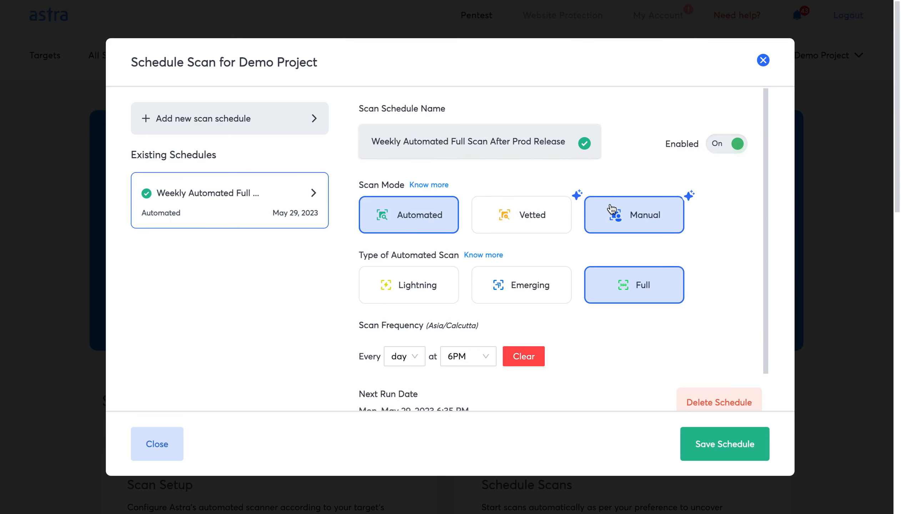